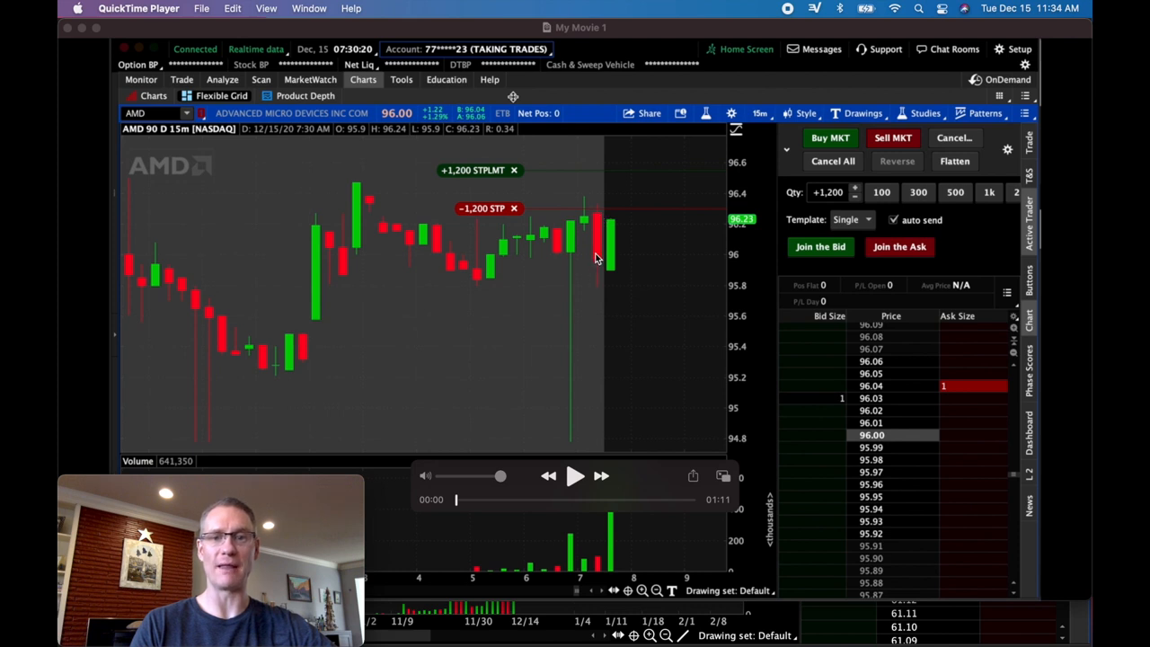
{"action": "mouse_move", "coordinate": [719, 43]}
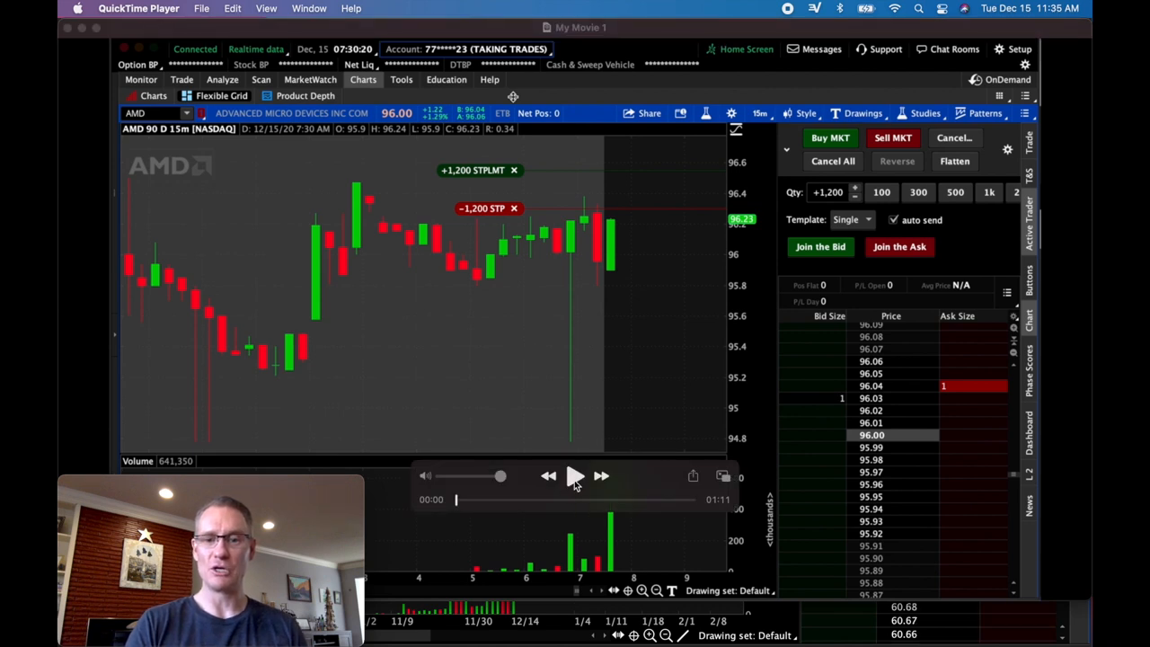
Step: Play the recording to about 00:04, where the 1,200-share AMD buy order fills
{"action": "left_click", "coordinate": [575, 476]}
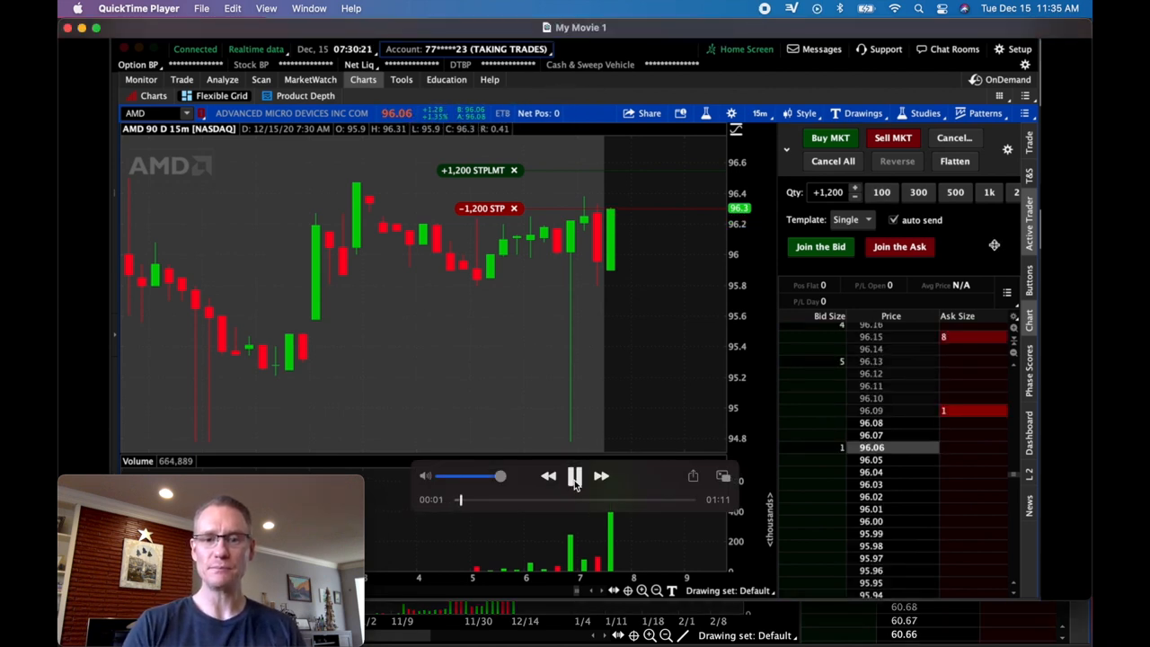
{"action": "left_click", "coordinate": [575, 476]}
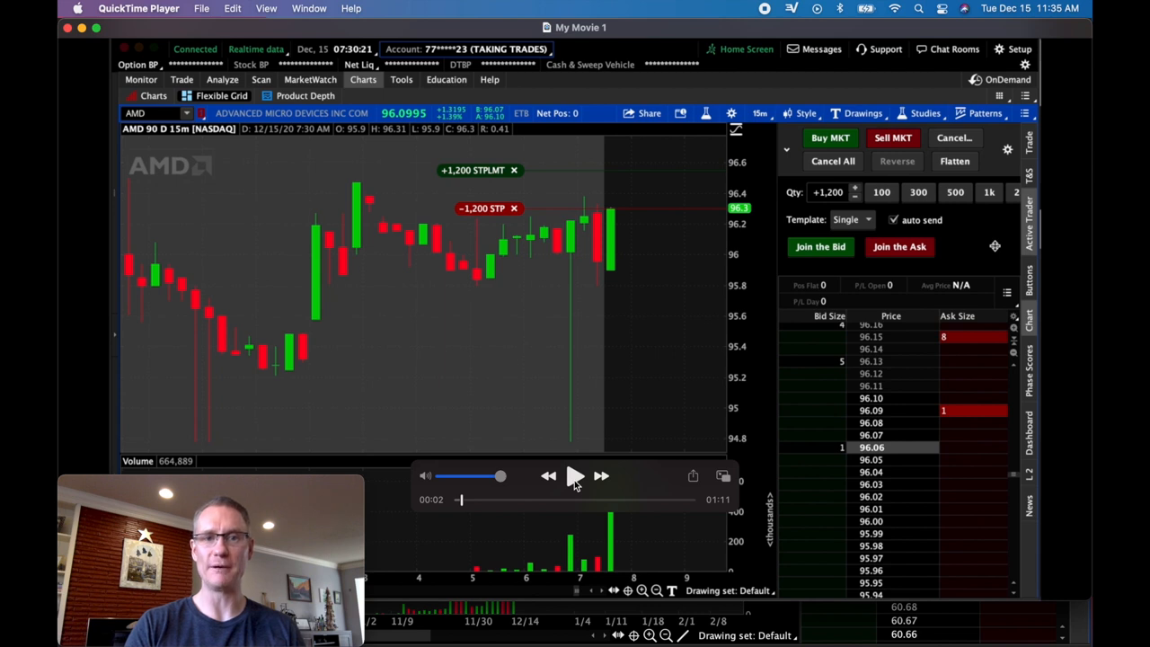
{"action": "left_click", "coordinate": [575, 477]}
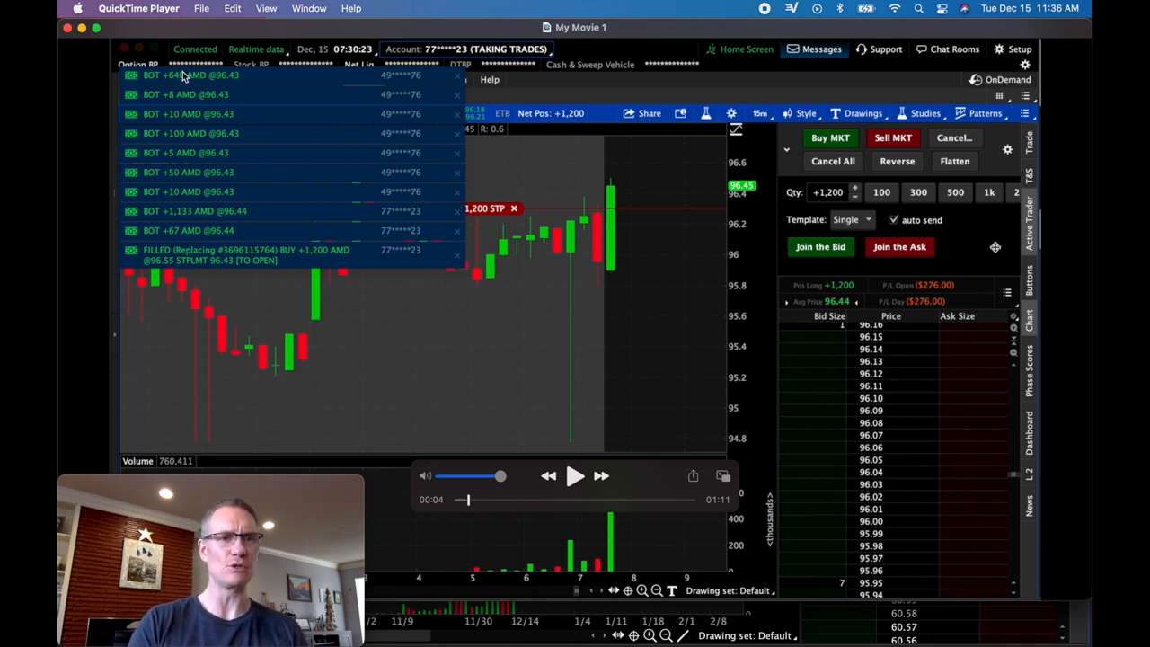
{"action": "mouse_move", "coordinate": [198, 133]}
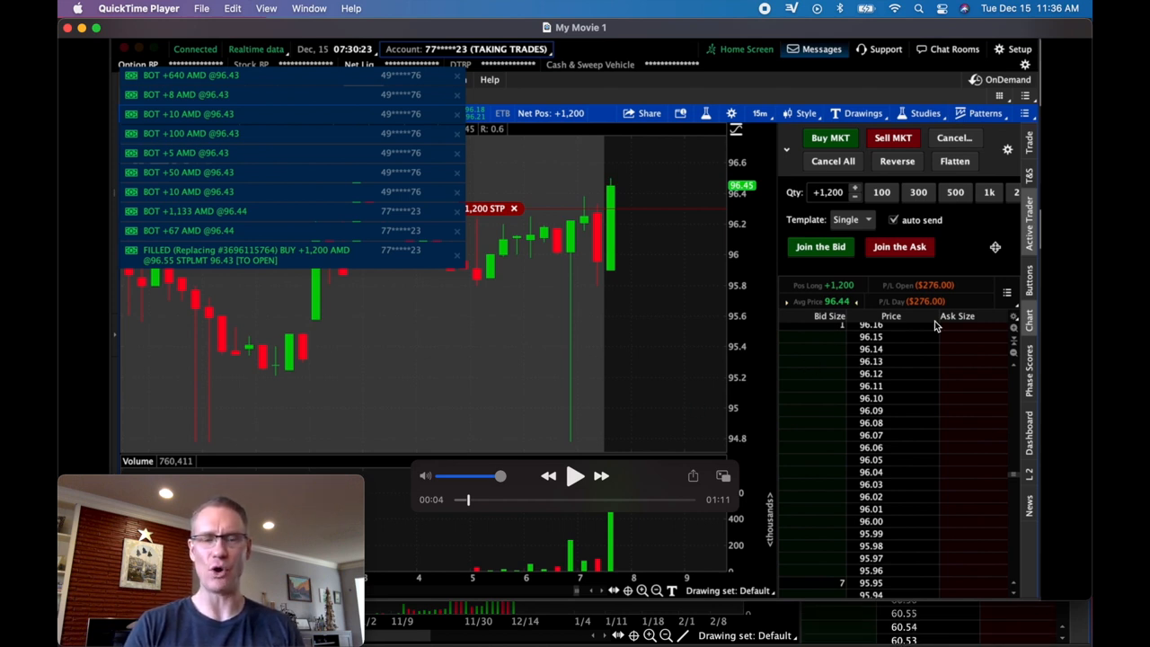
{"action": "mouse_move", "coordinate": [945, 311]}
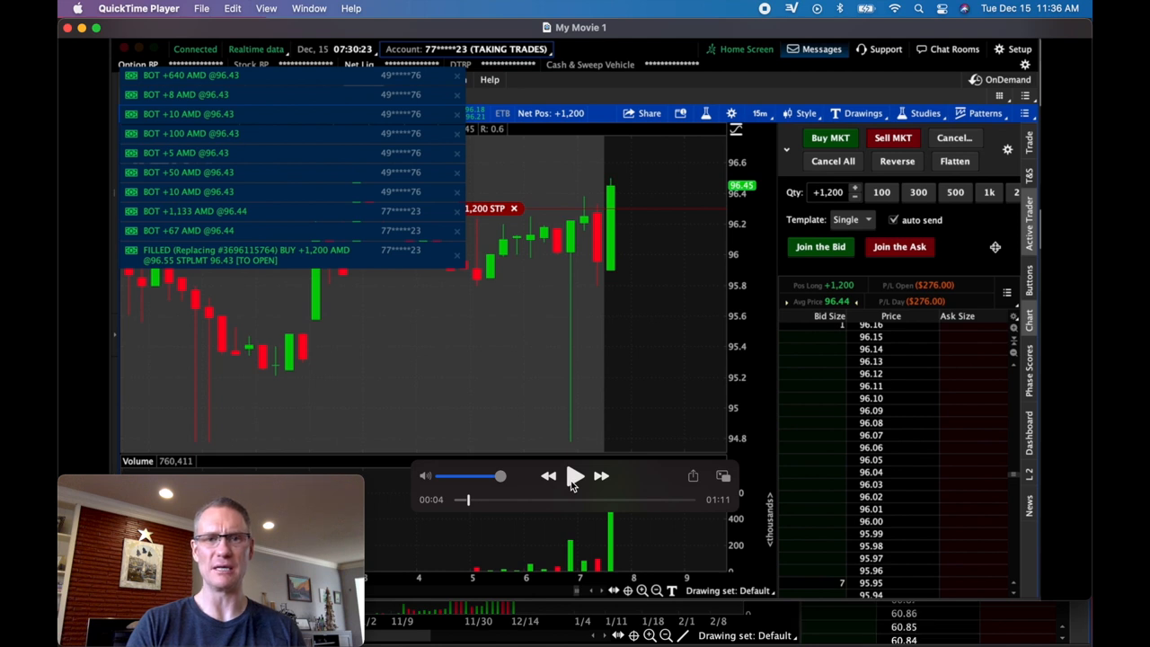
{"action": "left_click", "coordinate": [575, 476]}
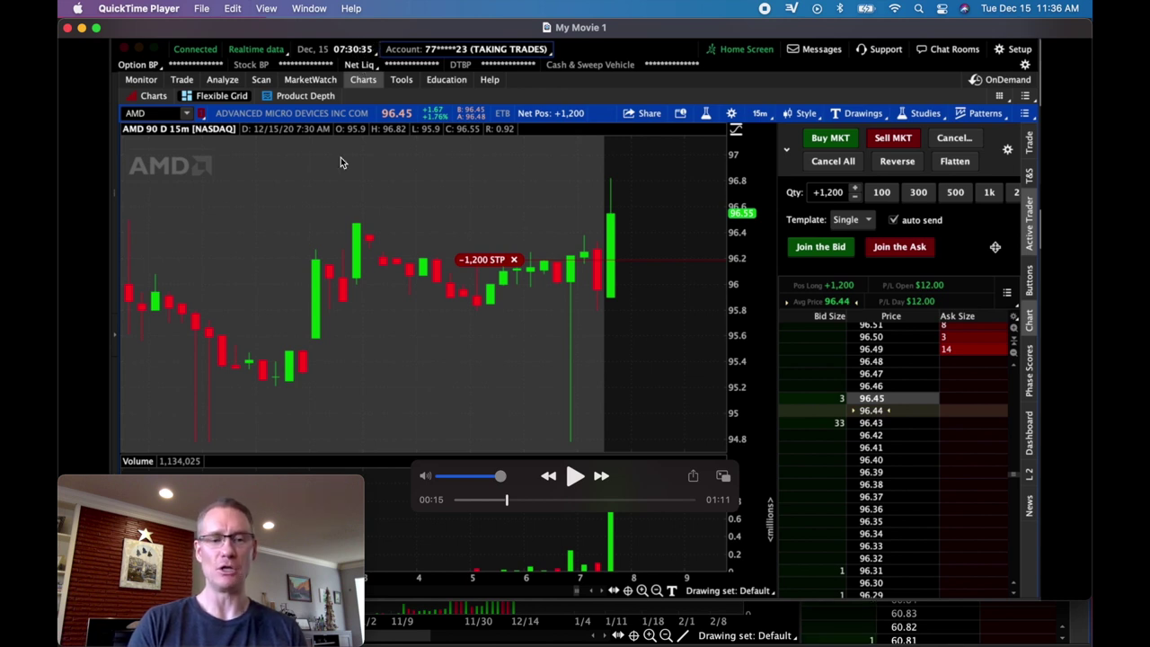
{"action": "mouse_move", "coordinate": [237, 453]}
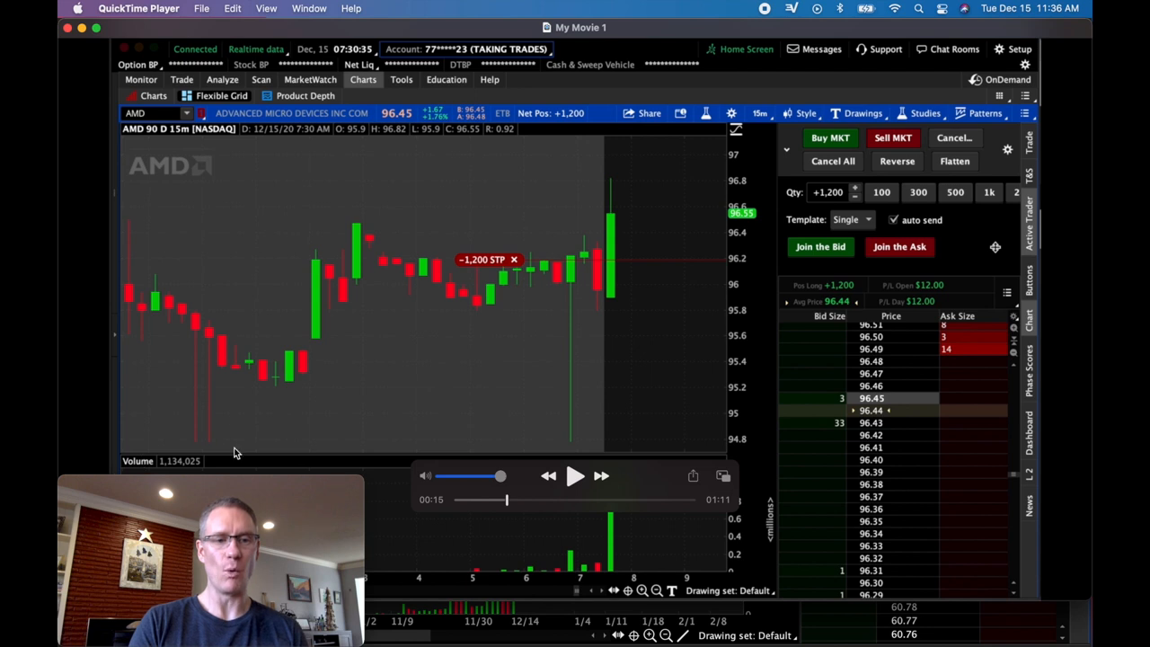
{"action": "mouse_move", "coordinate": [348, 351]}
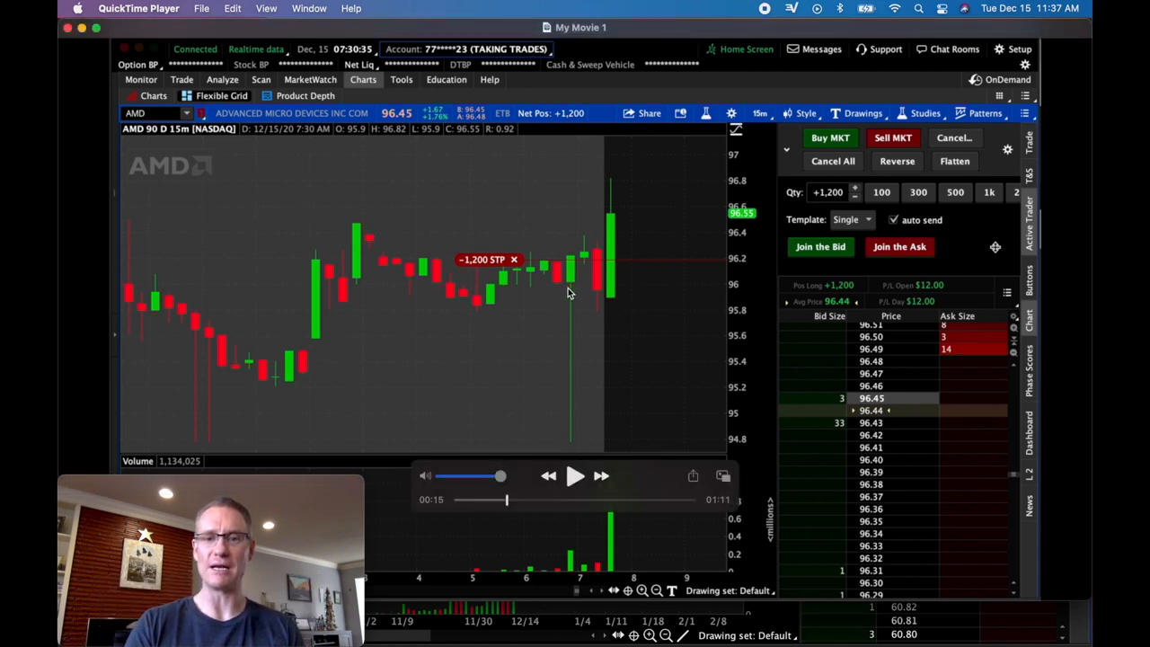
{"action": "mouse_move", "coordinate": [594, 300]}
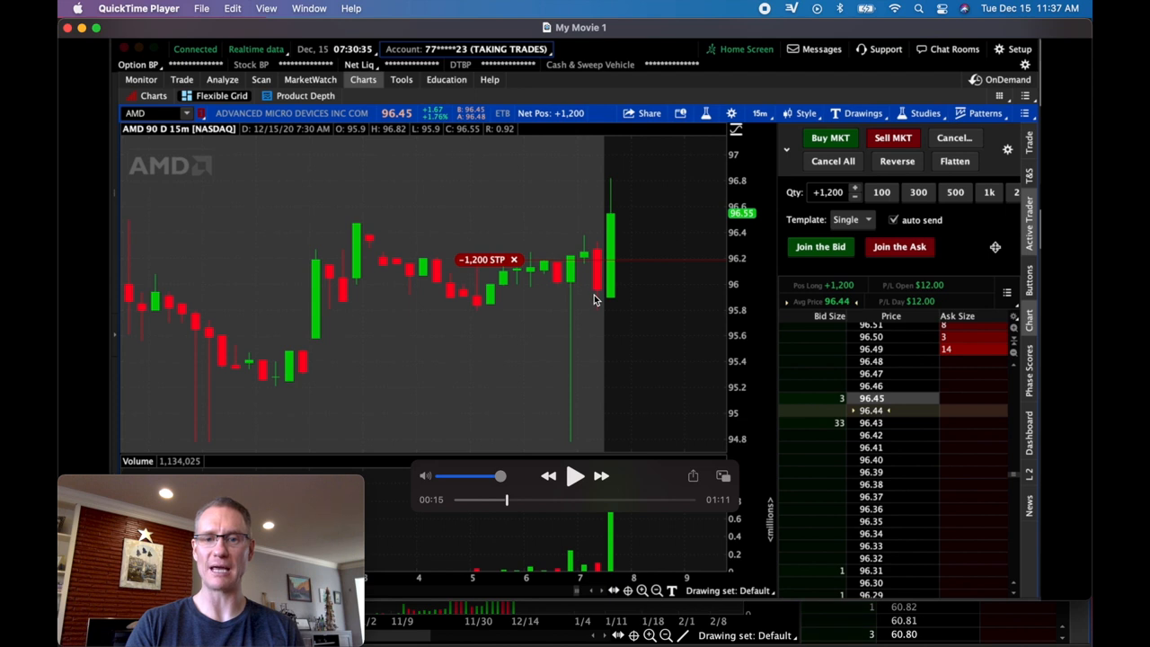
{"action": "mouse_move", "coordinate": [570, 297]}
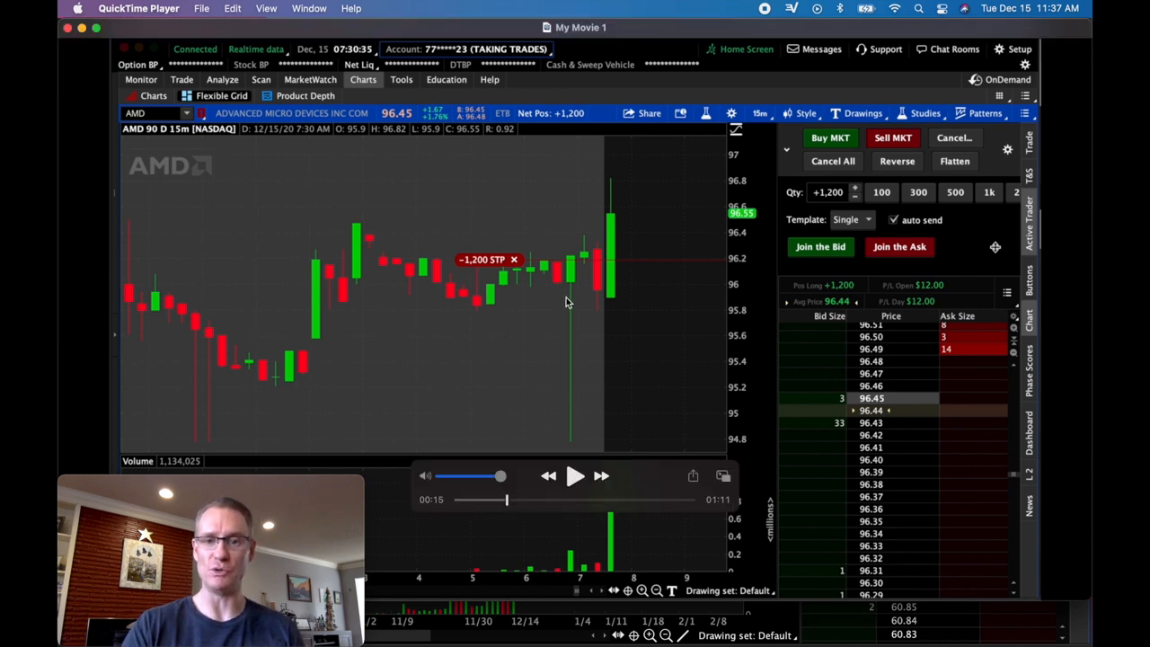
{"action": "mouse_move", "coordinate": [608, 273]}
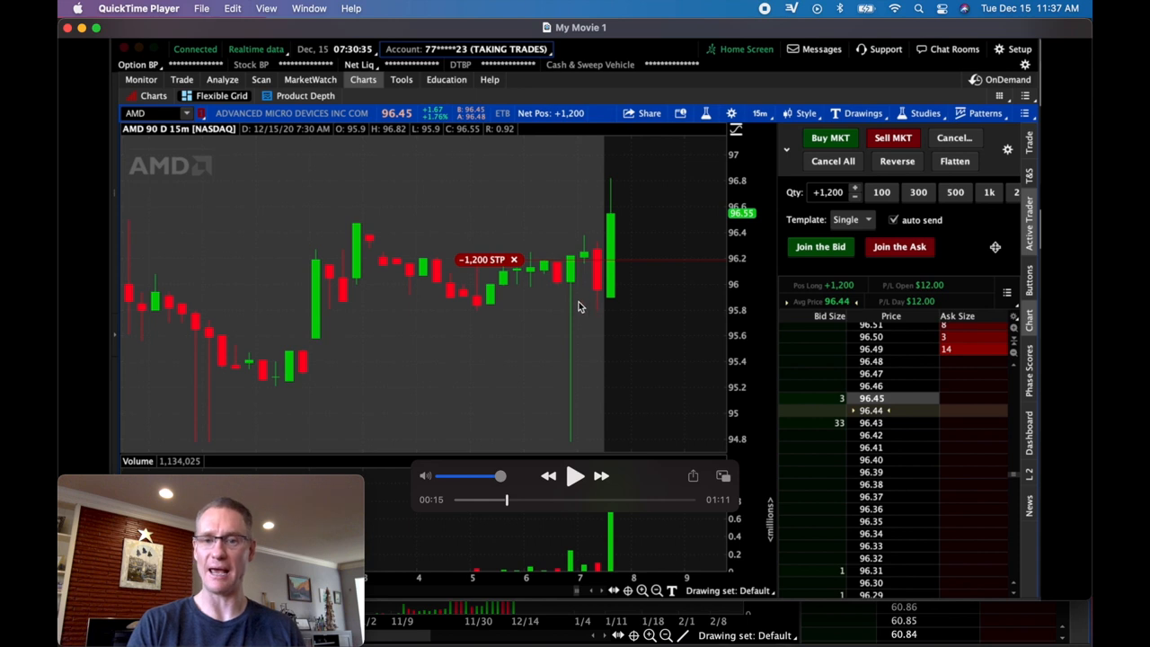
{"action": "mouse_move", "coordinate": [596, 320]}
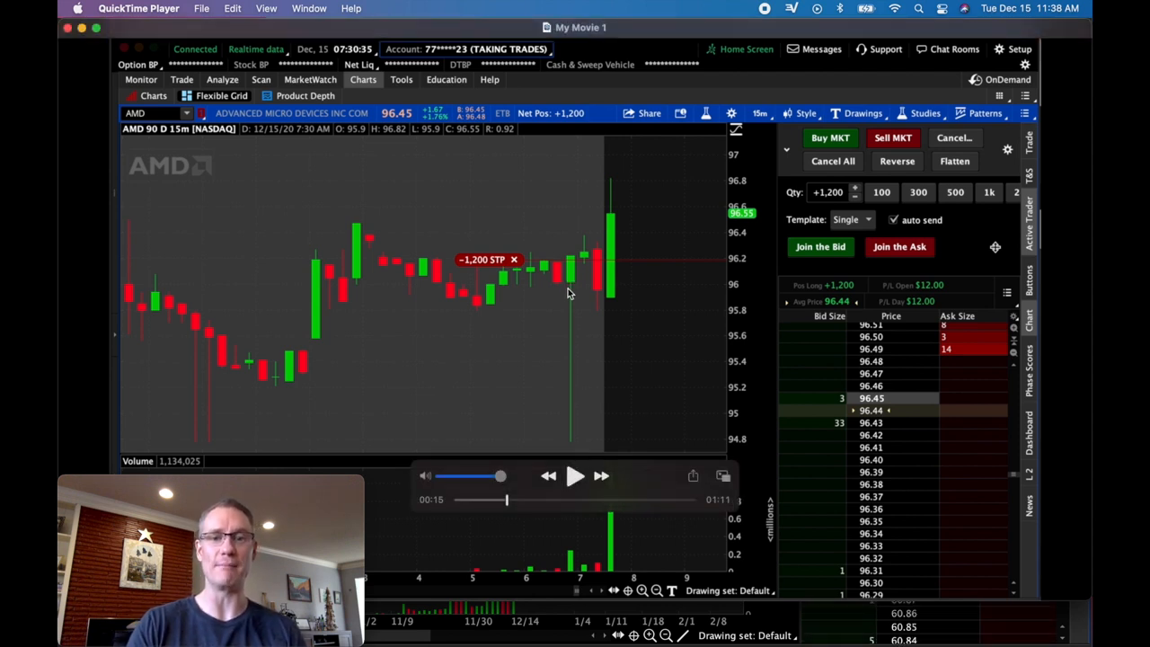
{"action": "mouse_move", "coordinate": [575, 298]}
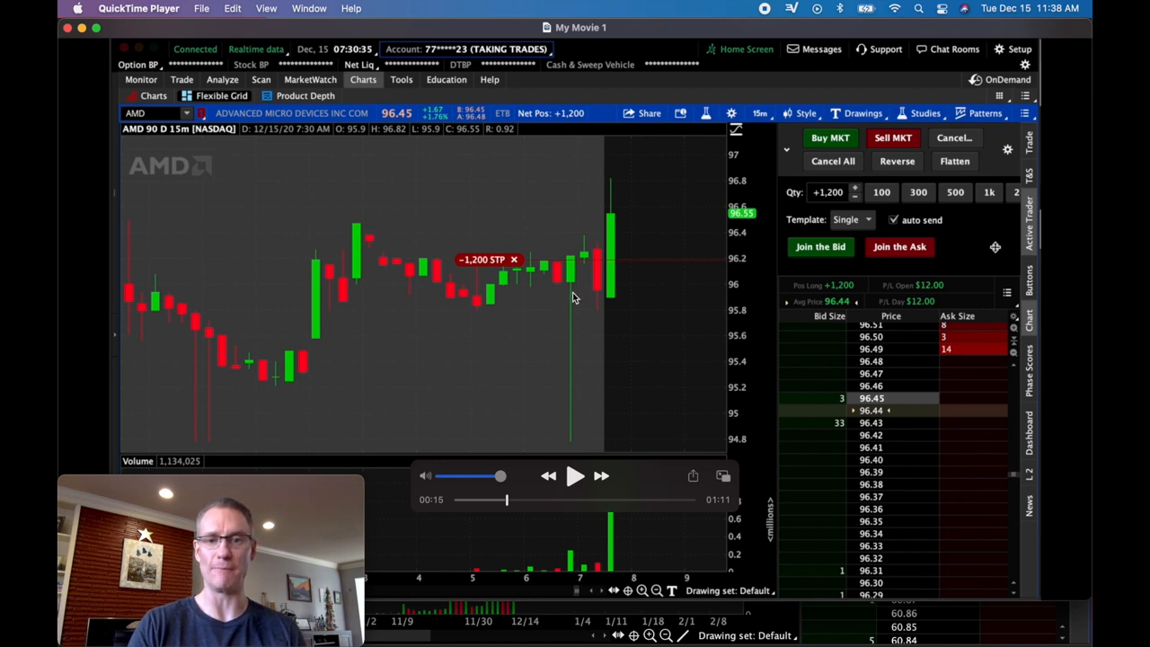
{"action": "mouse_move", "coordinate": [650, 292]}
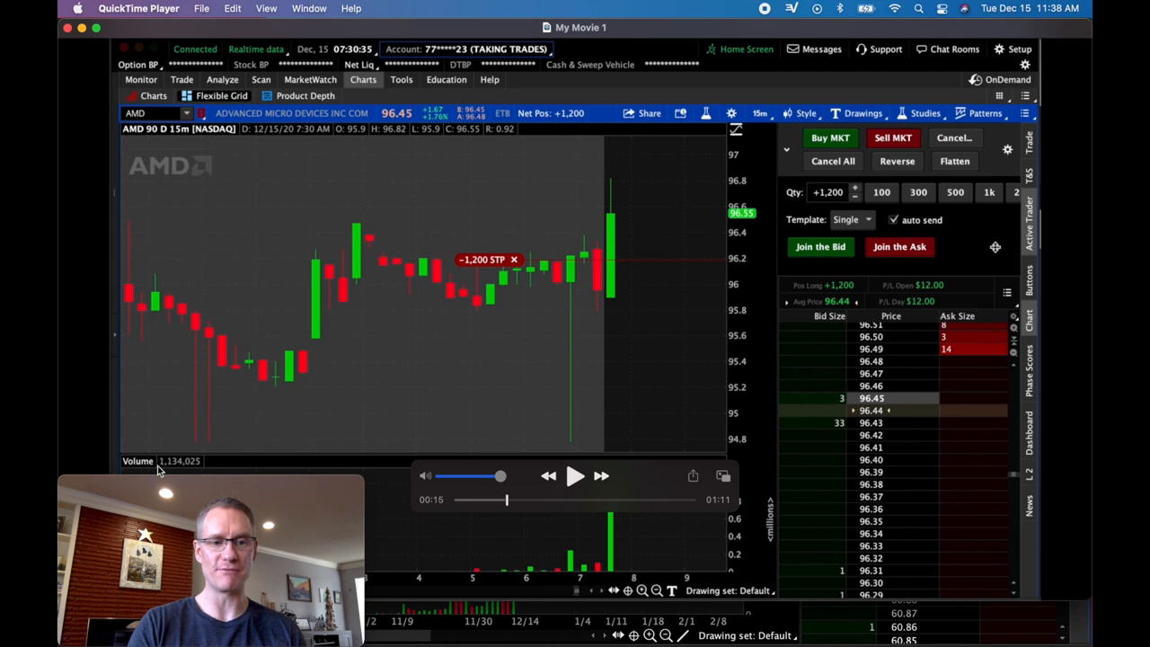
Step: Resume the replay past 42 seconds, to the AMD stop order being edited
{"action": "left_click", "coordinate": [575, 476]}
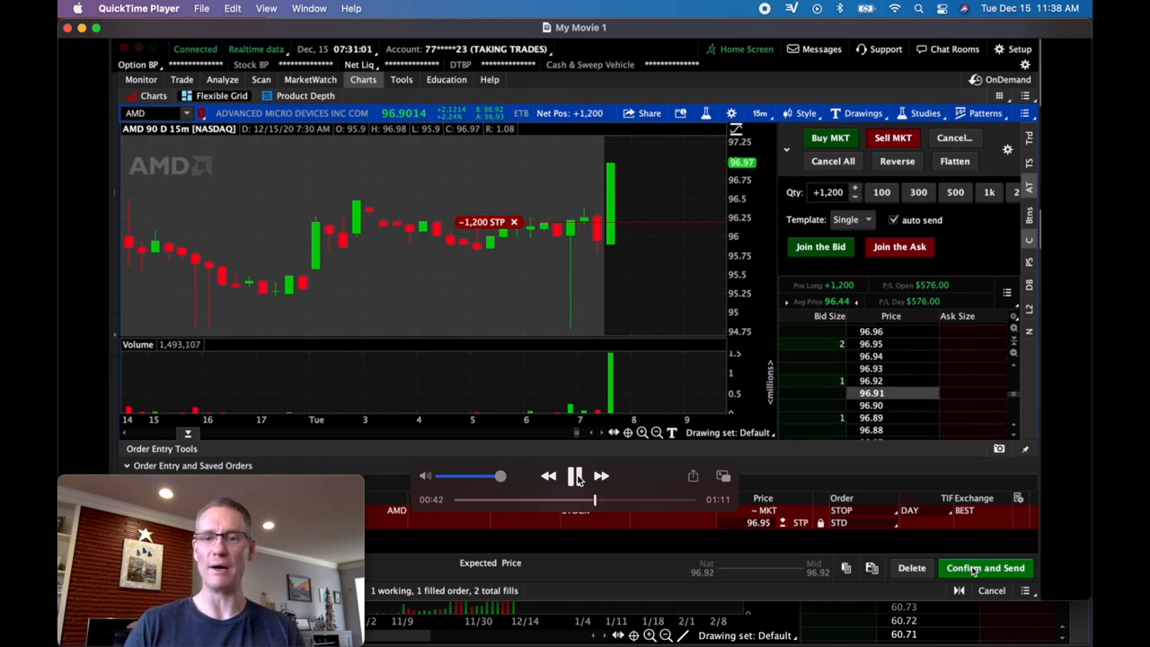
Step: Advance the replay to about 57 seconds, where the AMD stop is cancelled and replaced
{"action": "left_click", "coordinate": [575, 476]}
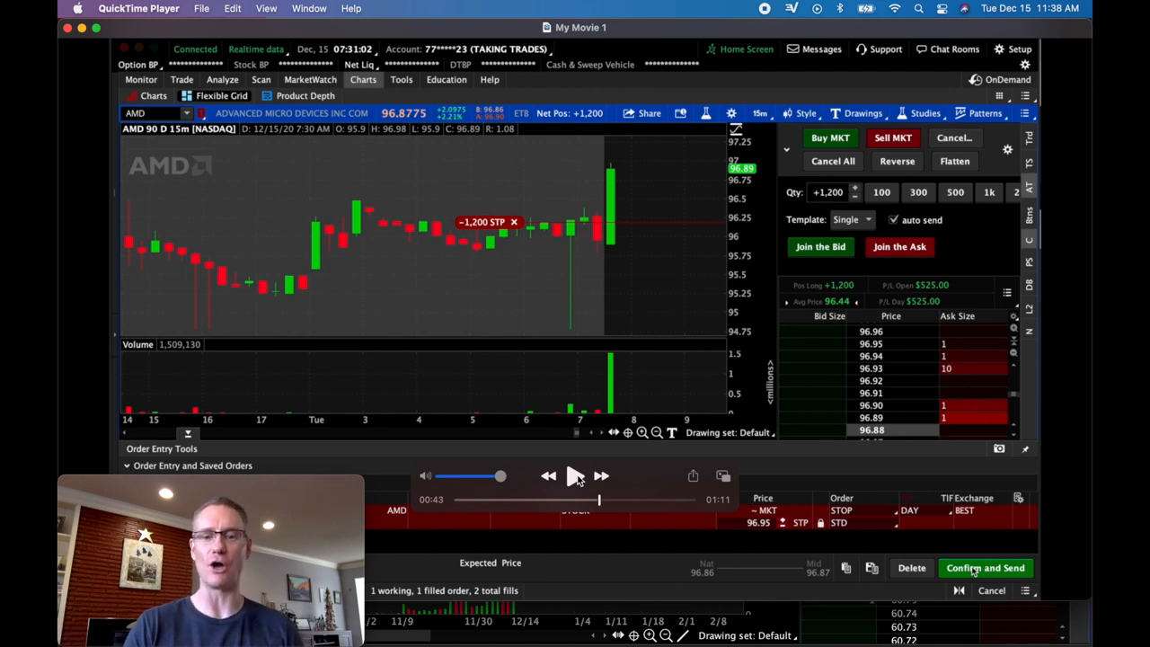
{"action": "left_click", "coordinate": [575, 476]}
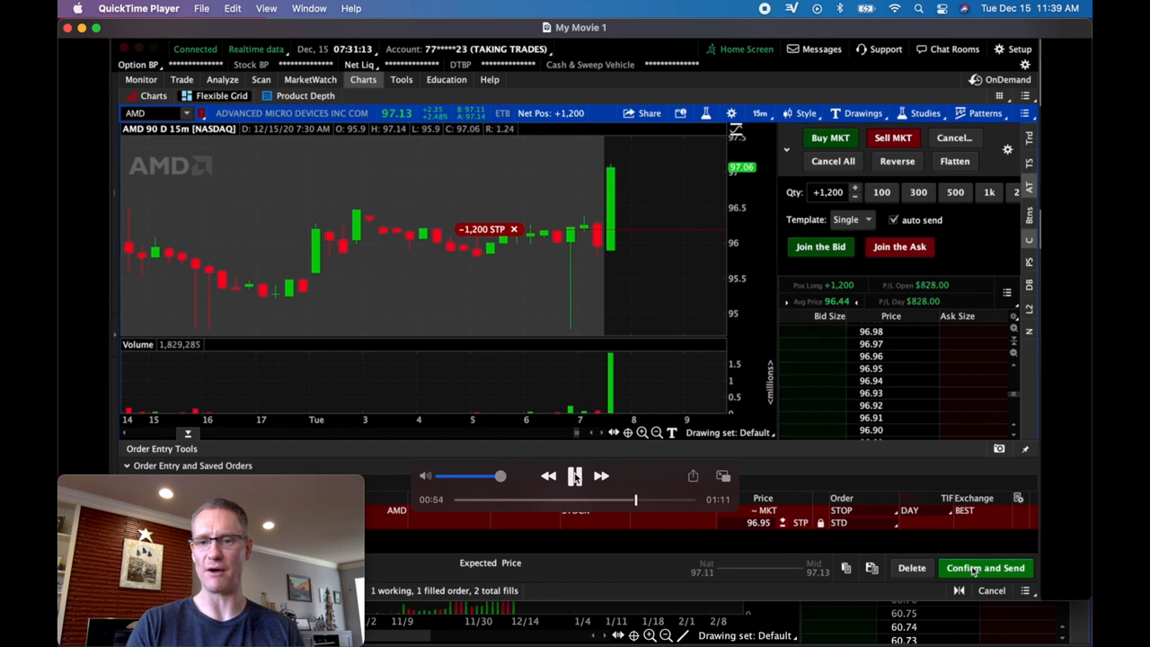
{"action": "left_click", "coordinate": [985, 568]}
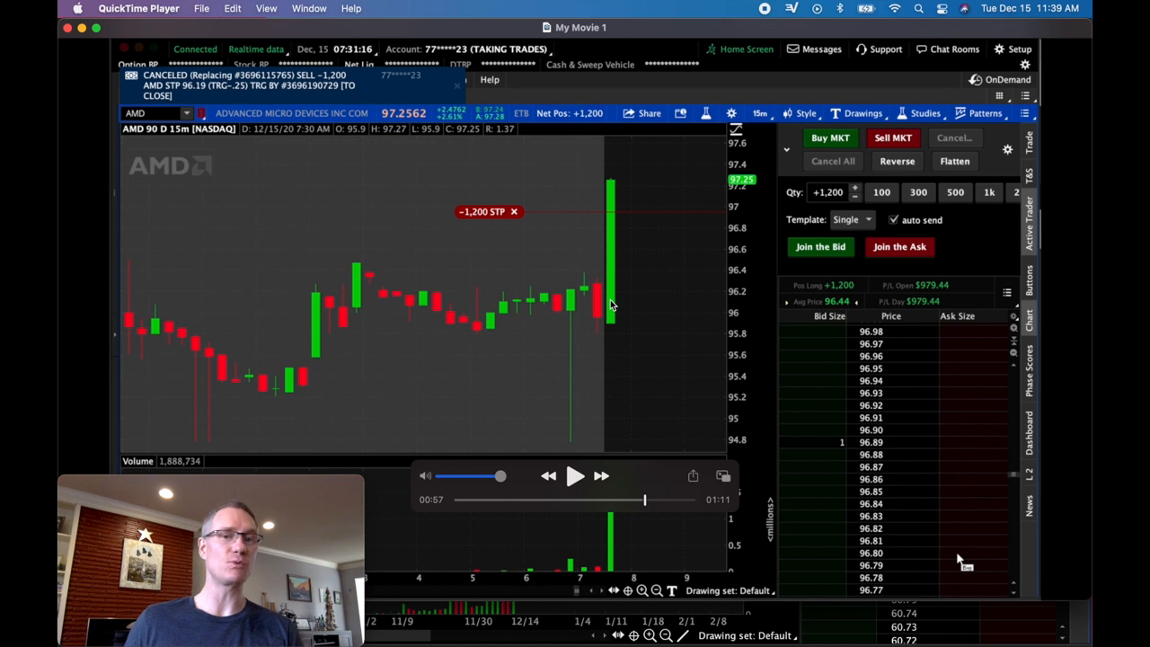
{"action": "mouse_move", "coordinate": [556, 273]}
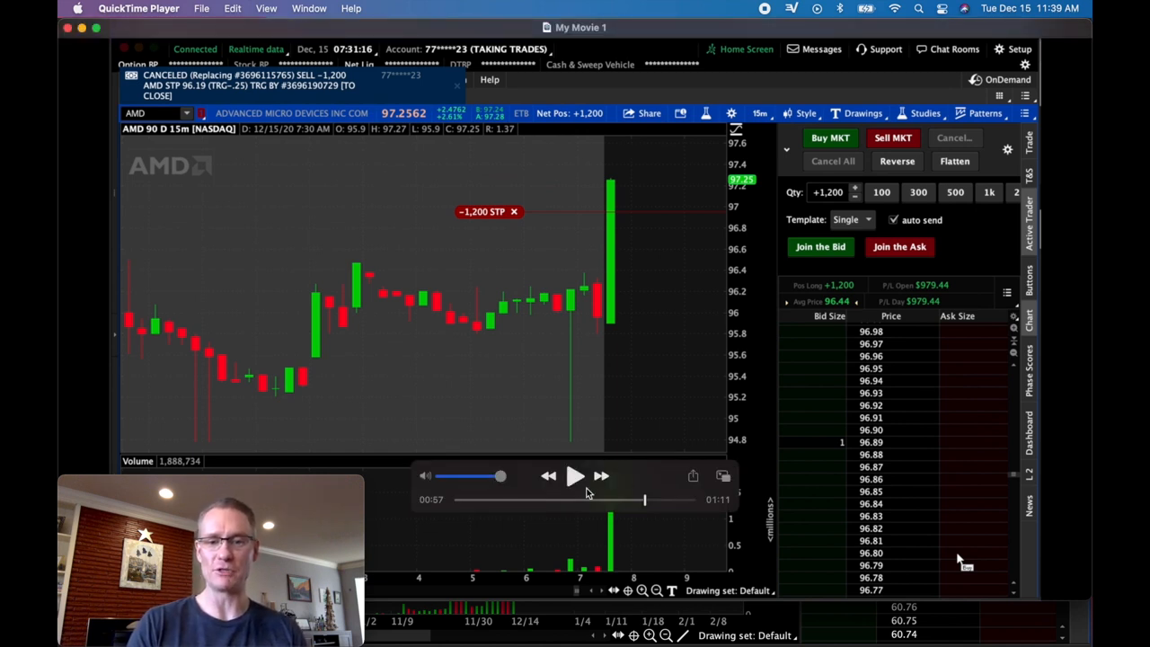
Step: Play the replay past one minute, to the Traditional IRA account holding 1,200 AMD shares
{"action": "left_click", "coordinate": [575, 477]}
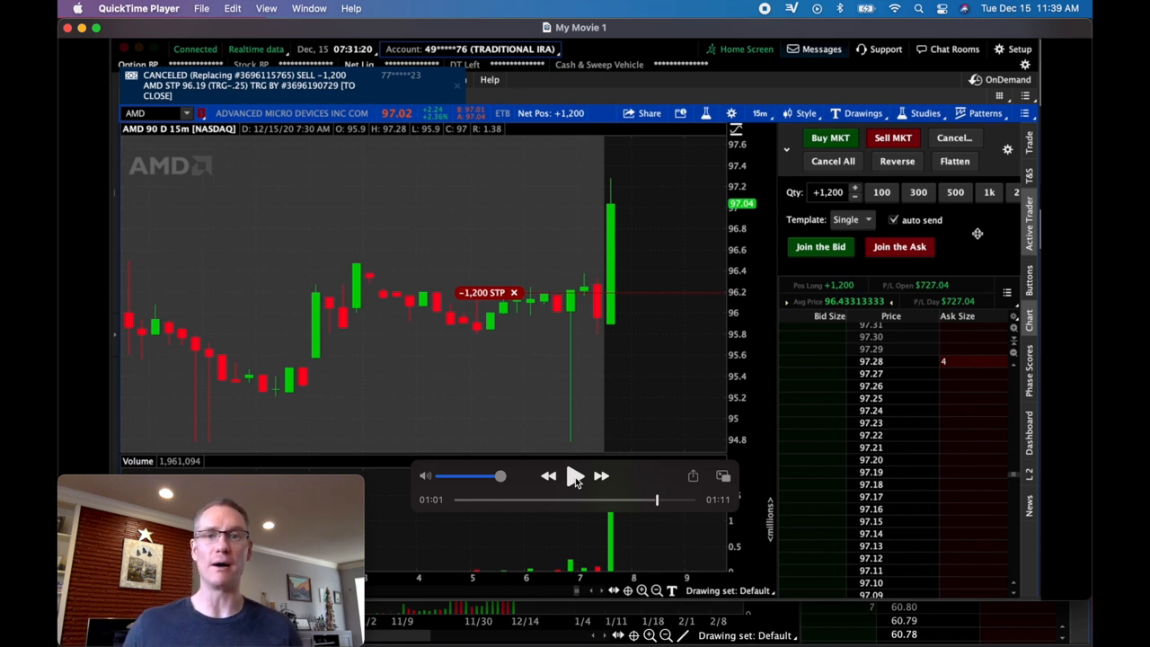
Step: Play the replay to about 1:06, where the AMD stop triggers and the shares sell
{"action": "left_click", "coordinate": [575, 476]}
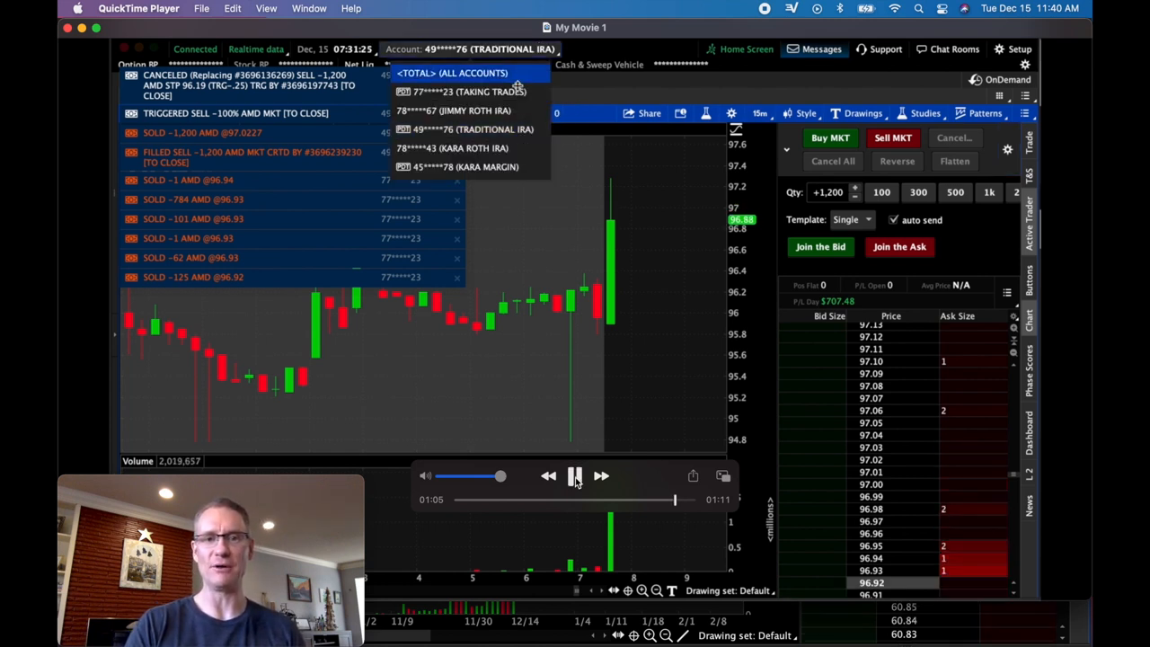
Step: Finish and close the replay, then bring up AMD's daily chart in live thinkorswim
{"action": "left_click", "coordinate": [462, 90]}
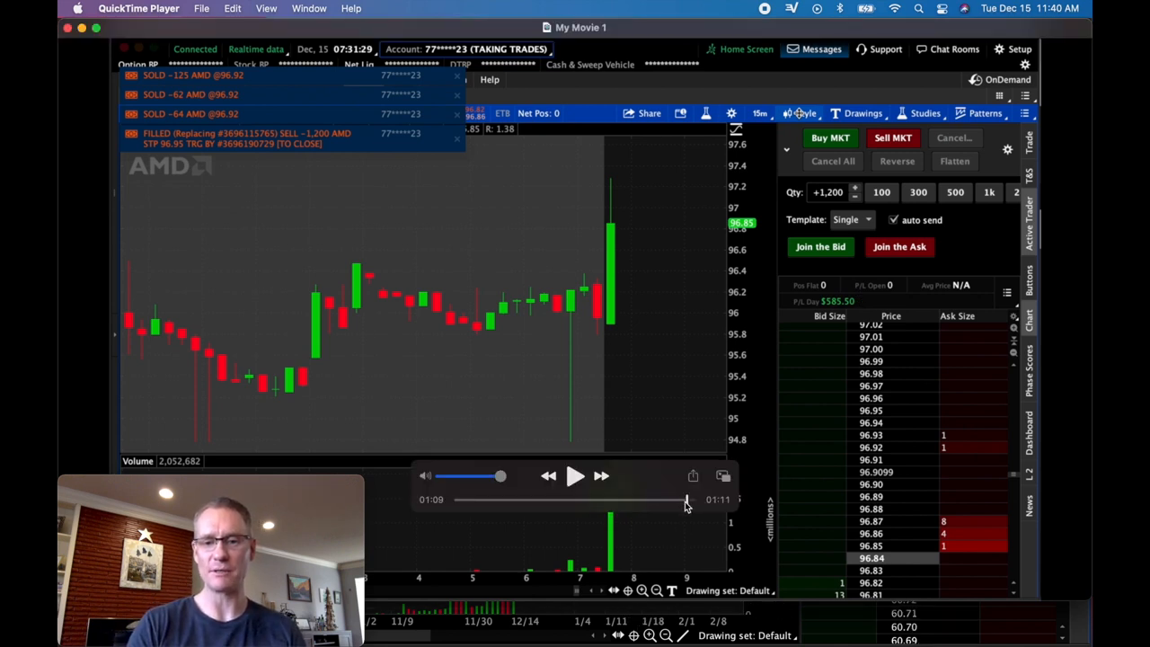
{"action": "left_click", "coordinate": [458, 48]}
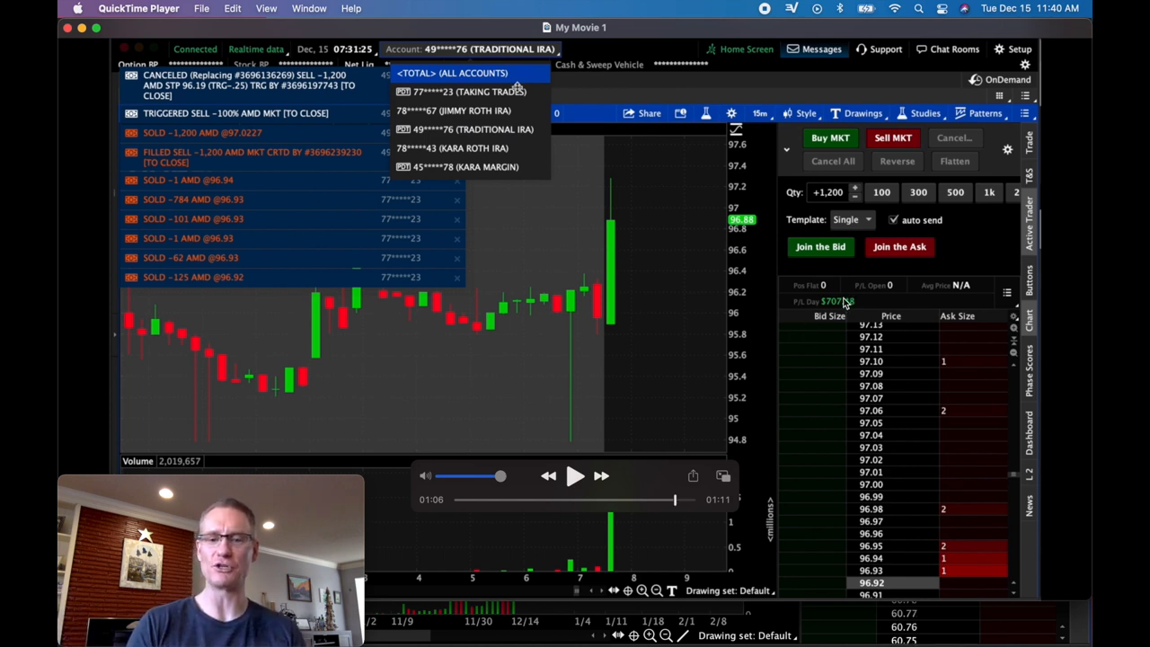
{"action": "left_click", "coordinate": [471, 90]}
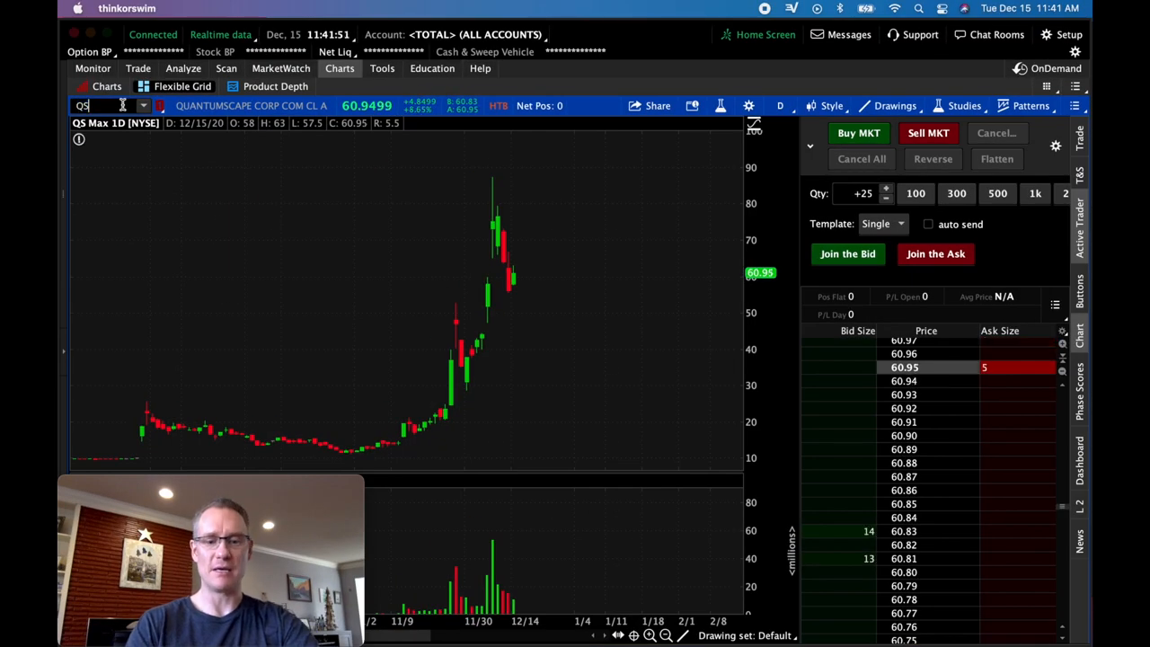
{"action": "type", "text": "AMD"}
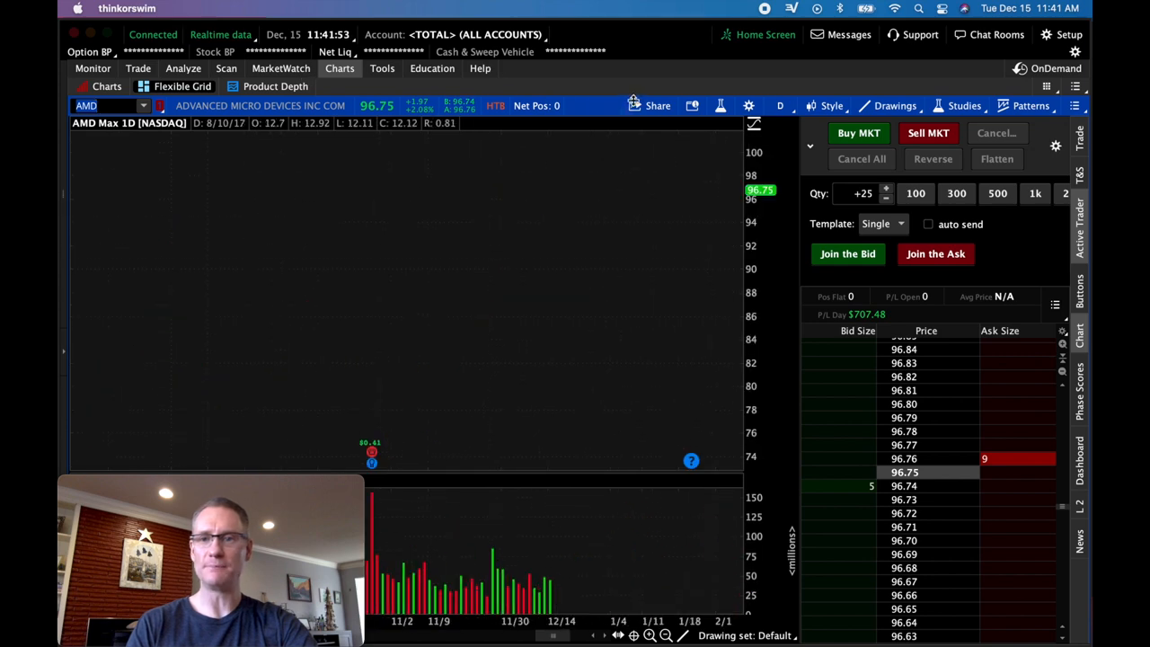